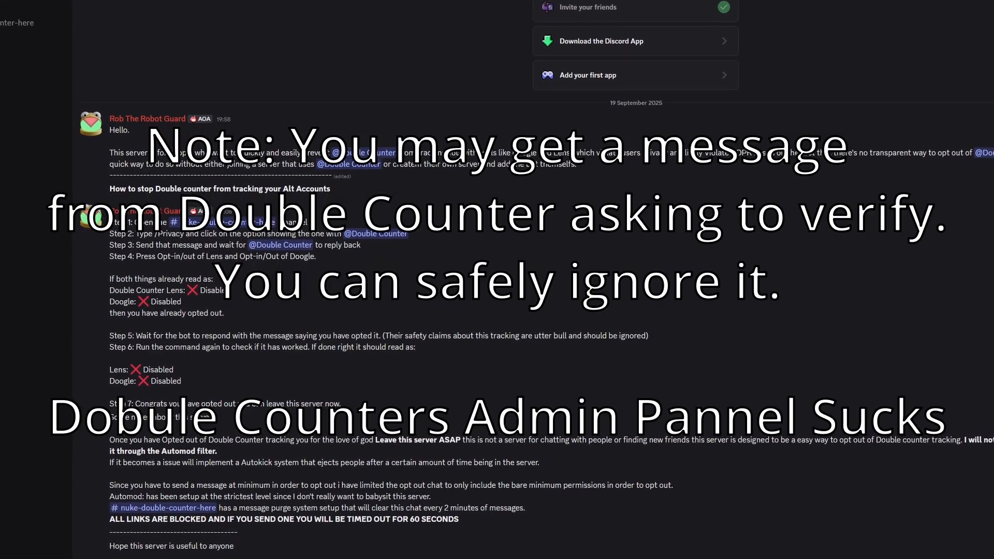
# Step: Choose Double Counter's /privacy command from the slash-command list in the message box
pyautogui.scroll(-3)
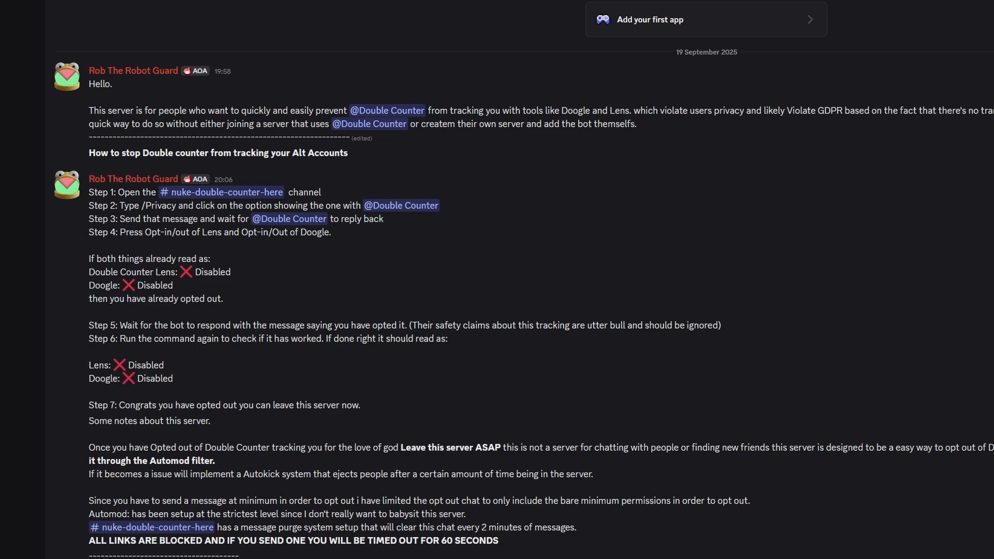
pyautogui.scroll(-3)
pyautogui.write('/')
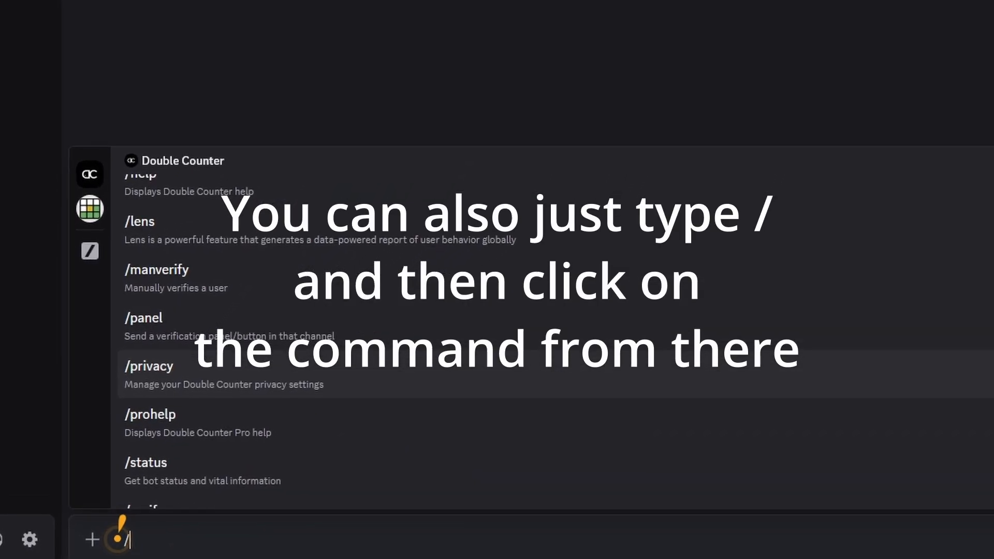
pyautogui.click(148, 366)
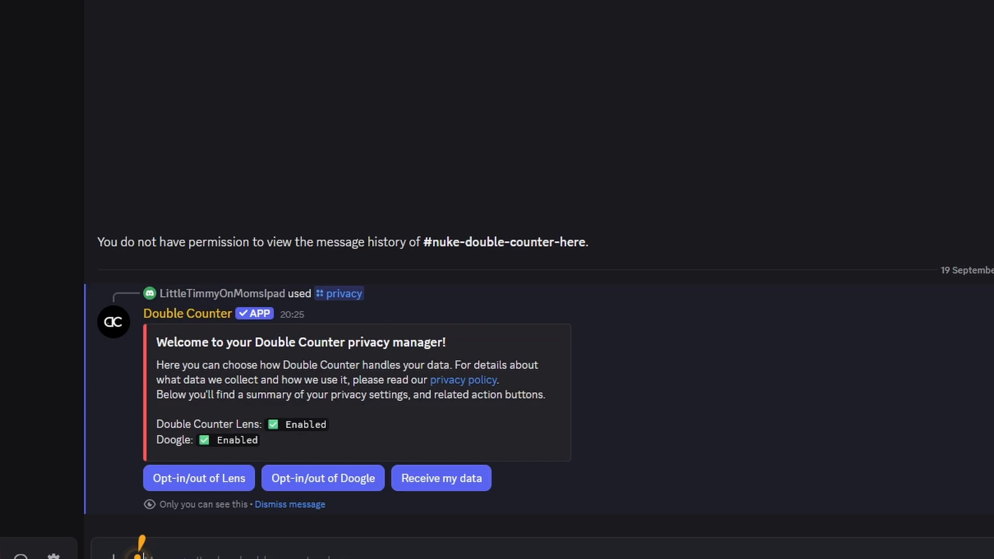
# Step: Scroll the chat to view Double Counter's privacy manager reply with Lens and Doogle enabled
pyautogui.scroll(-3)
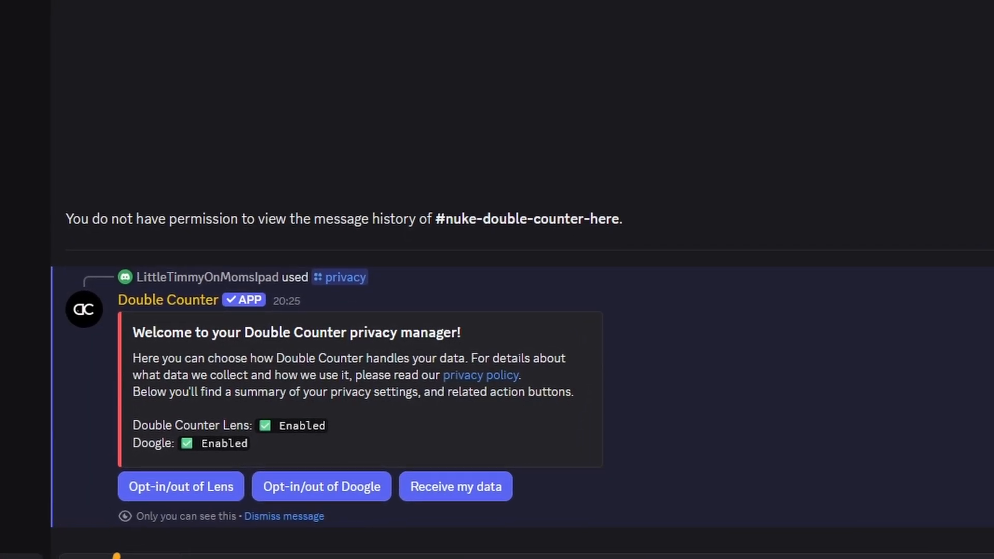